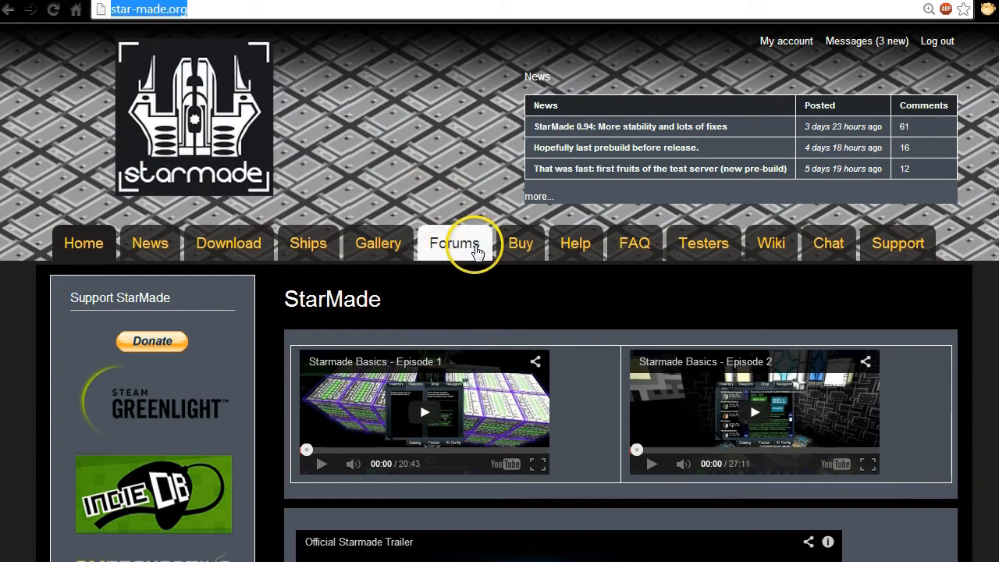
Log out from the StarMade forums, then log back in with the saved credentials.
{"action": "left_click", "coordinate": [455, 243]}
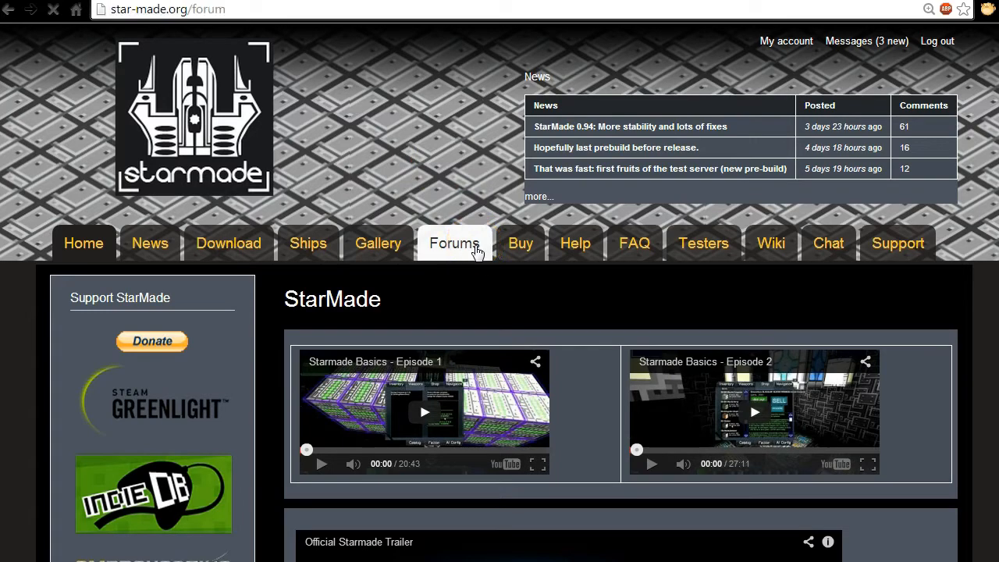
{"action": "left_click", "coordinate": [454, 243]}
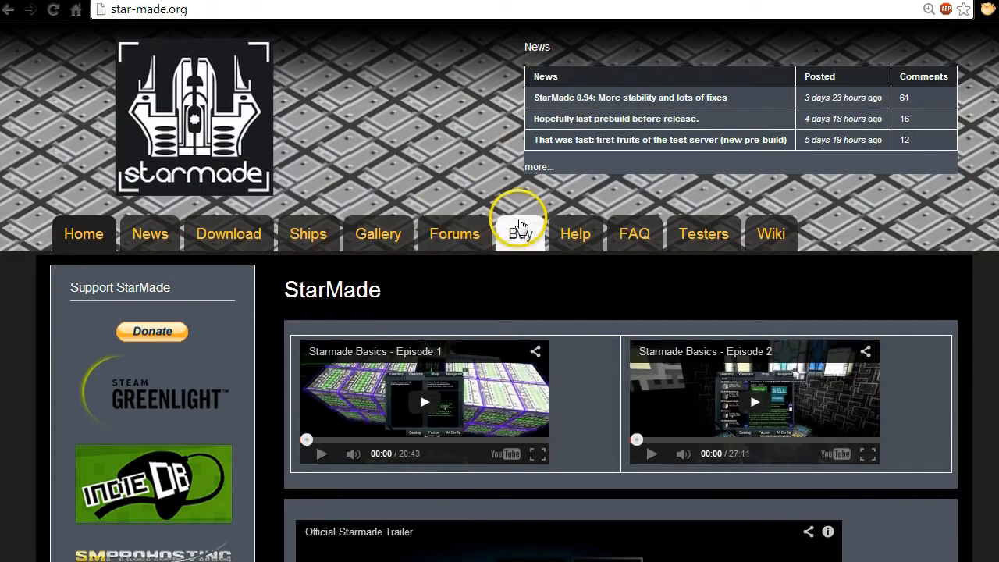
{"action": "left_click", "coordinate": [454, 233]}
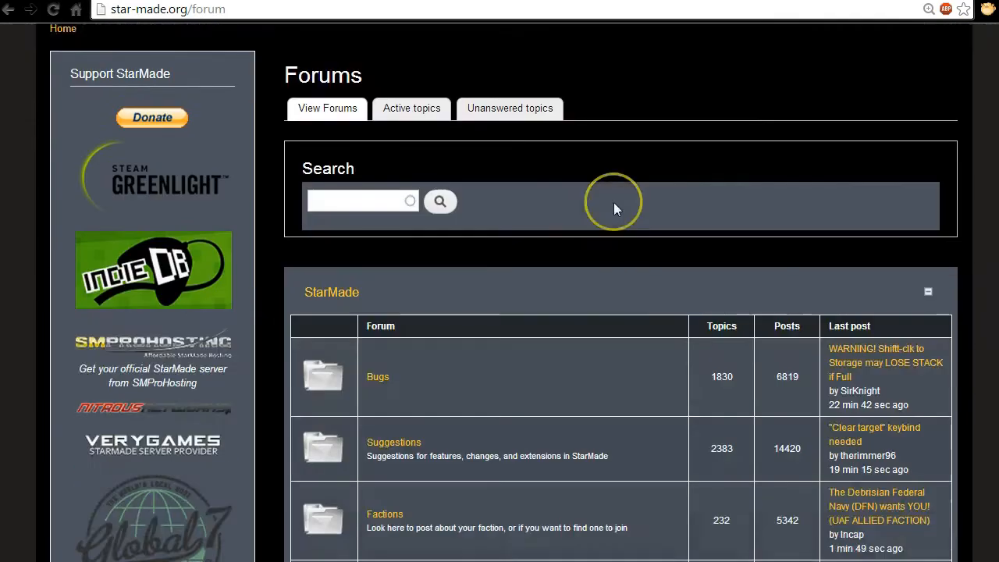
{"action": "scroll", "scroll_direction": "down", "scroll_amount": 3}
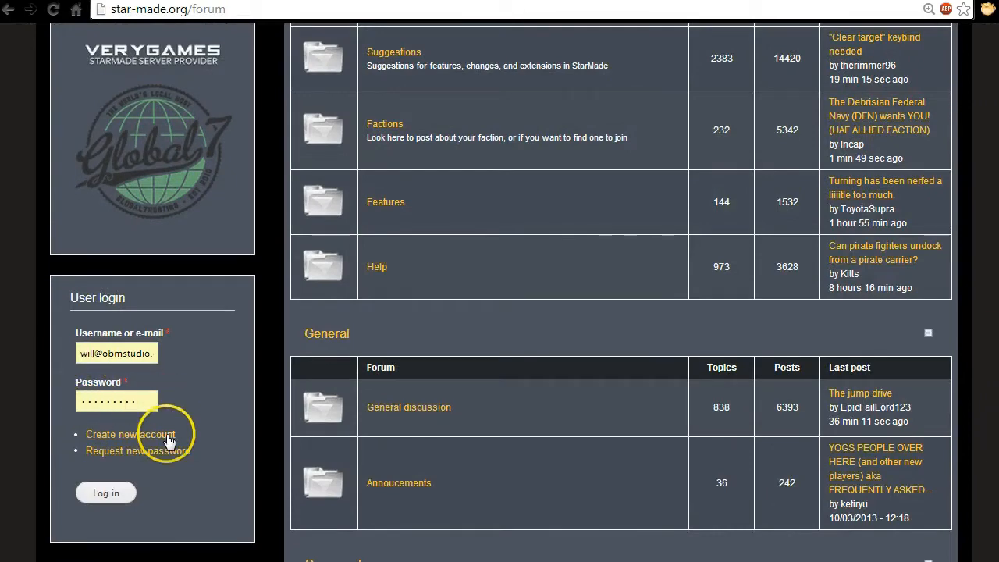
{"action": "mouse_move", "coordinate": [130, 434]}
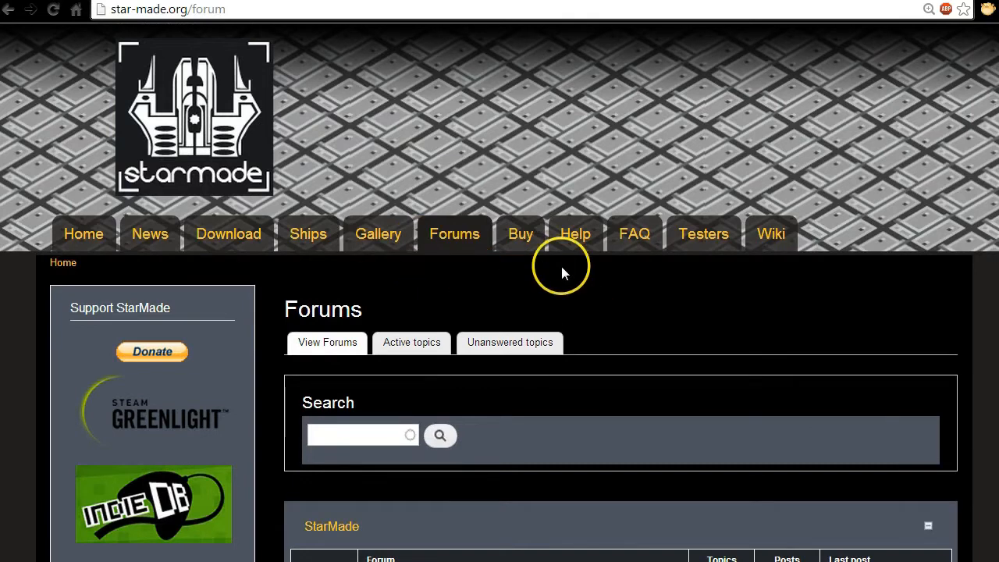
{"action": "mouse_move", "coordinate": [679, 411]}
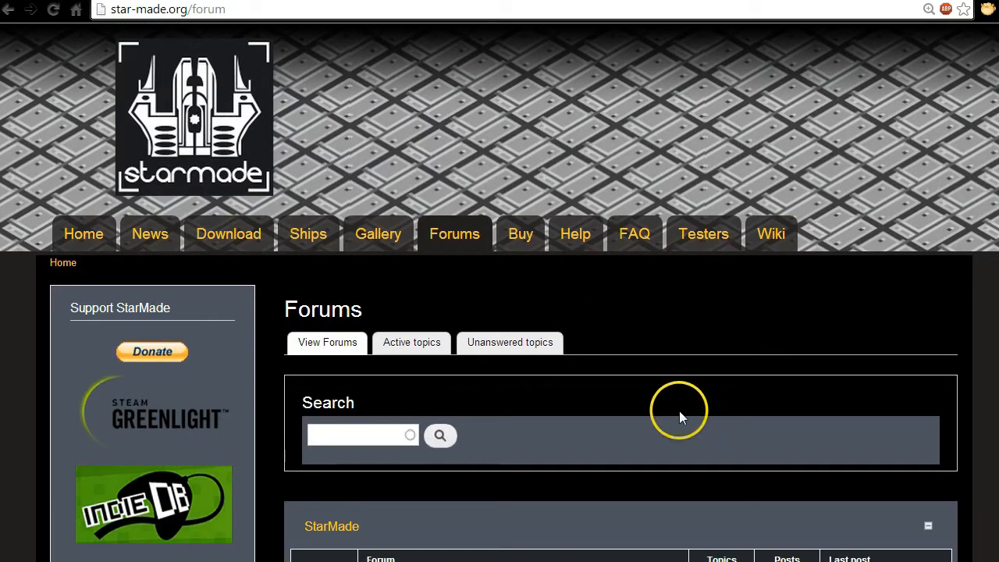
{"action": "mouse_move", "coordinate": [652, 58]}
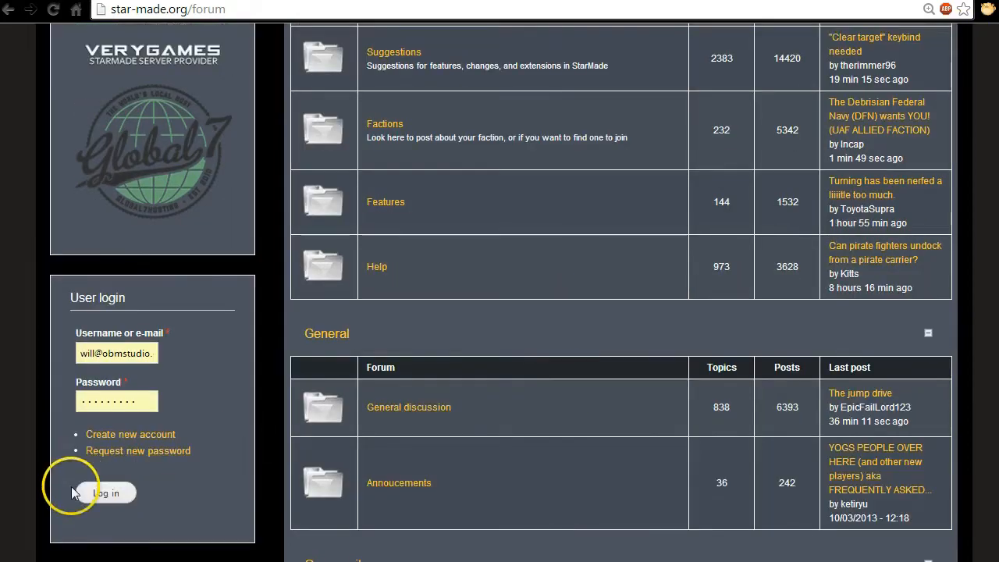
{"action": "left_click", "coordinate": [106, 492]}
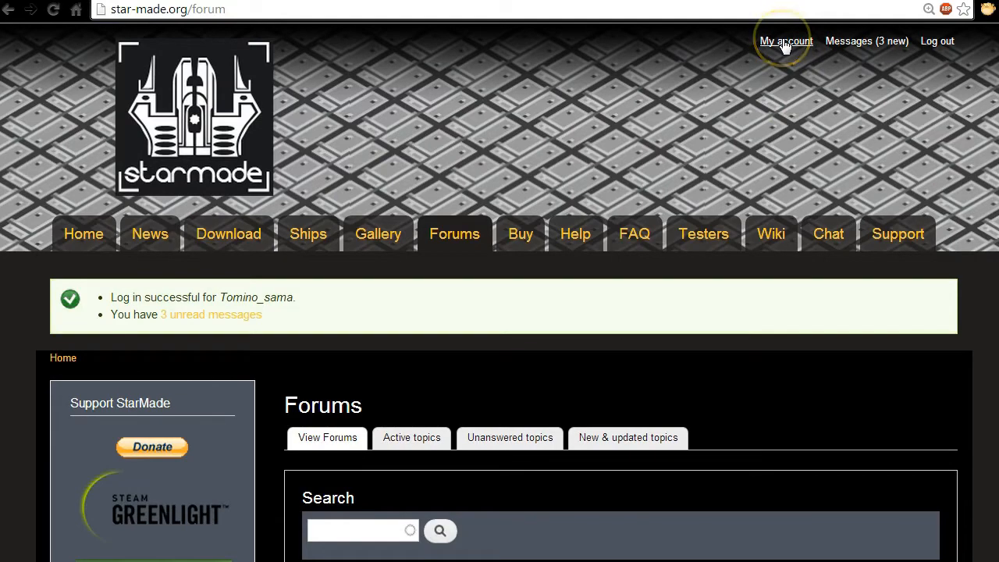
Open the My account profile page on the StarMade website.
{"action": "left_click", "coordinate": [784, 40]}
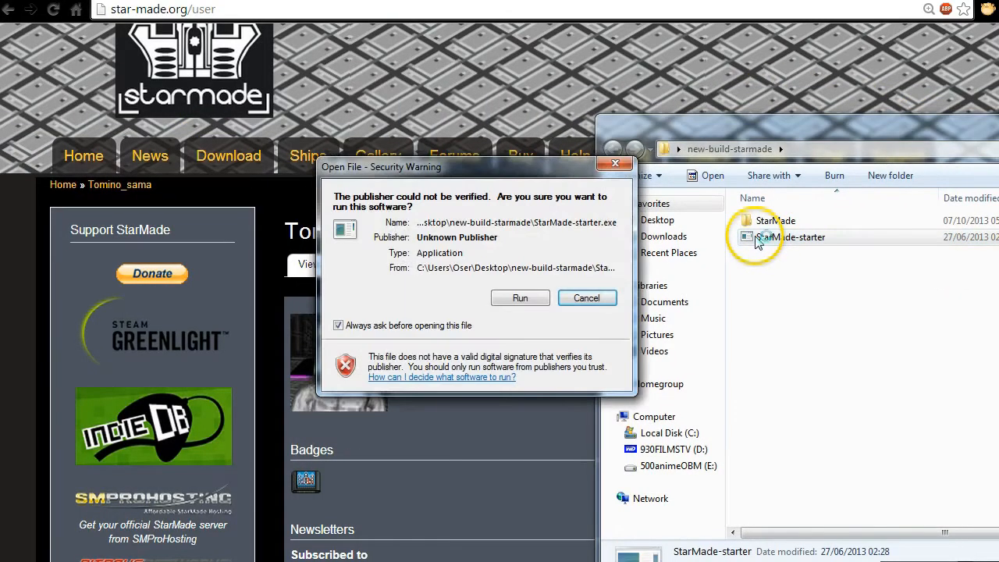
Confirm Run in the security warning to launch StarMade Connection Setup.
{"action": "left_click", "coordinate": [520, 297]}
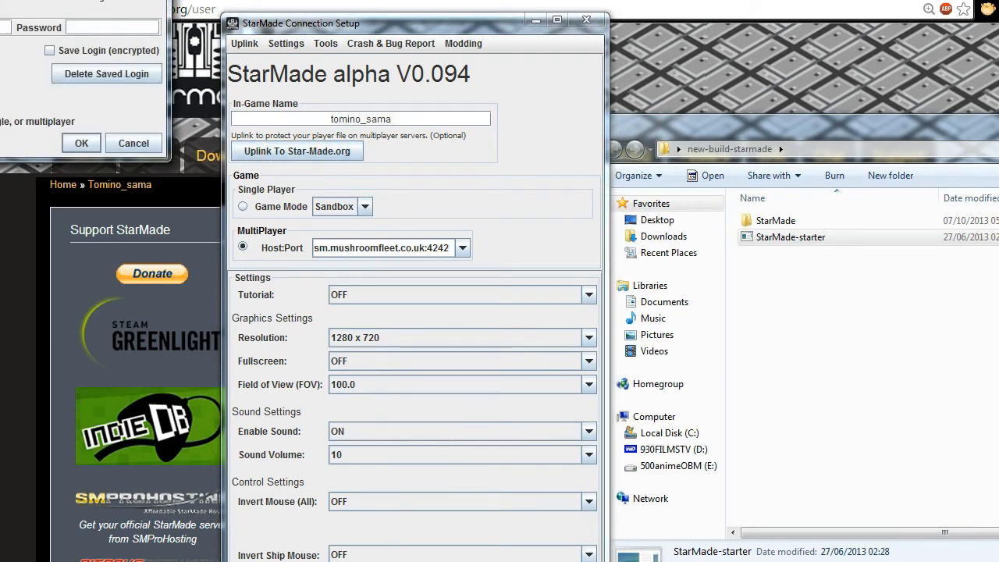
Open and dismiss the Star-Made.org uplink login, then return to the website profile.
{"action": "left_click", "coordinate": [297, 151]}
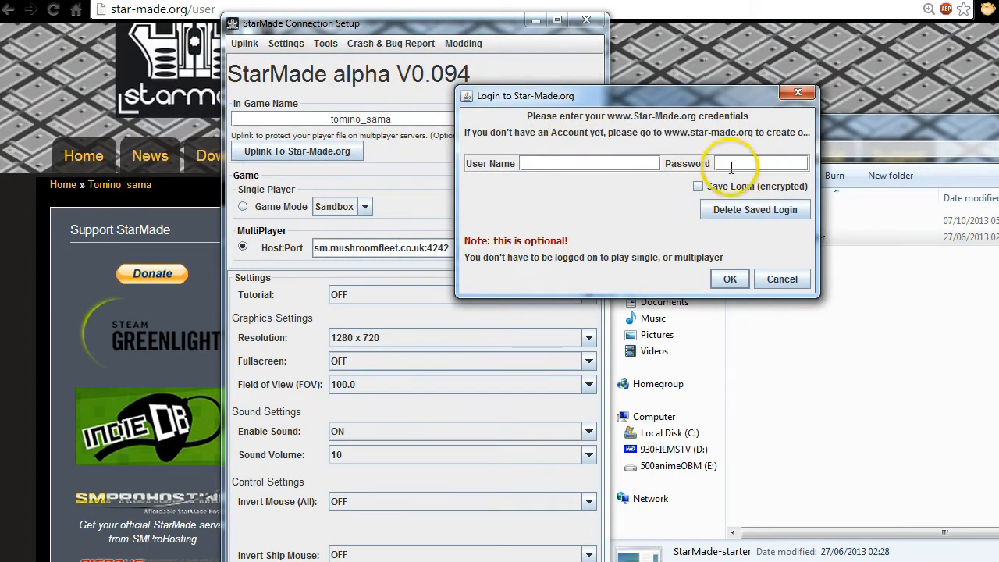
{"action": "mouse_move", "coordinate": [54, 84]}
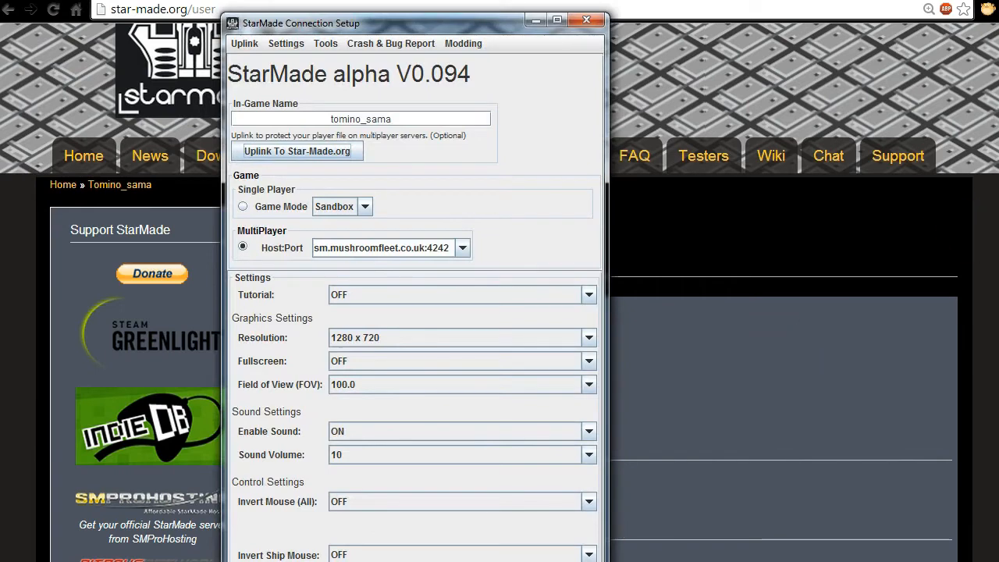
{"action": "left_click", "coordinate": [586, 21]}
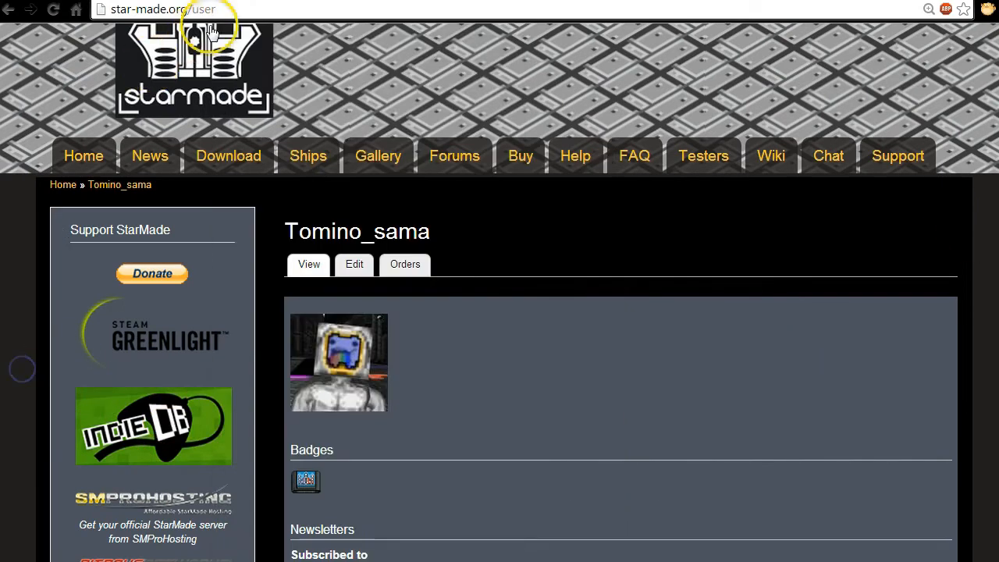
Set the launcher to MultiPlayer with host sm.mushroomfleet.co.uk:4242 for tomino_sama.
{"action": "left_click", "coordinate": [156, 8]}
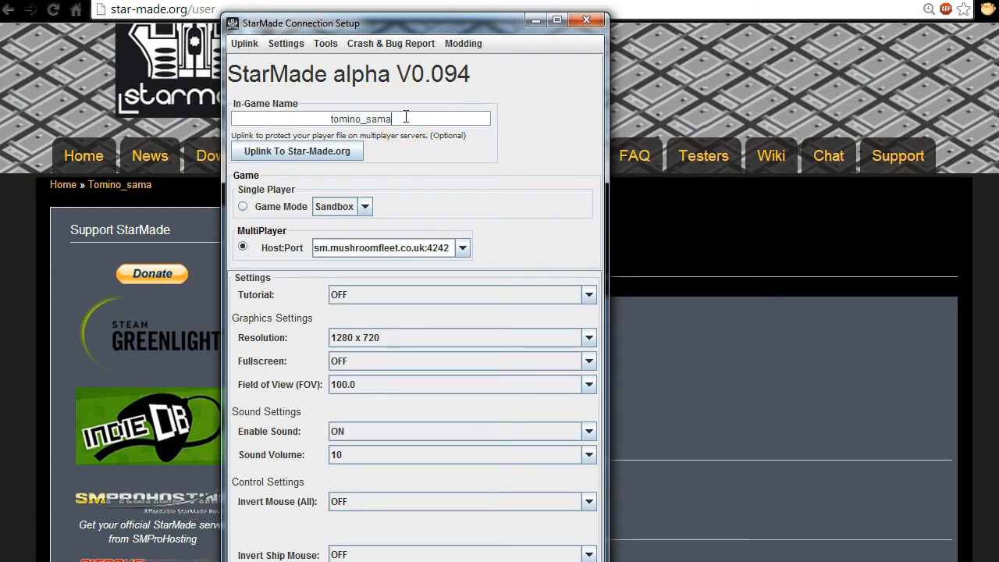
{"action": "mouse_move", "coordinate": [416, 150]}
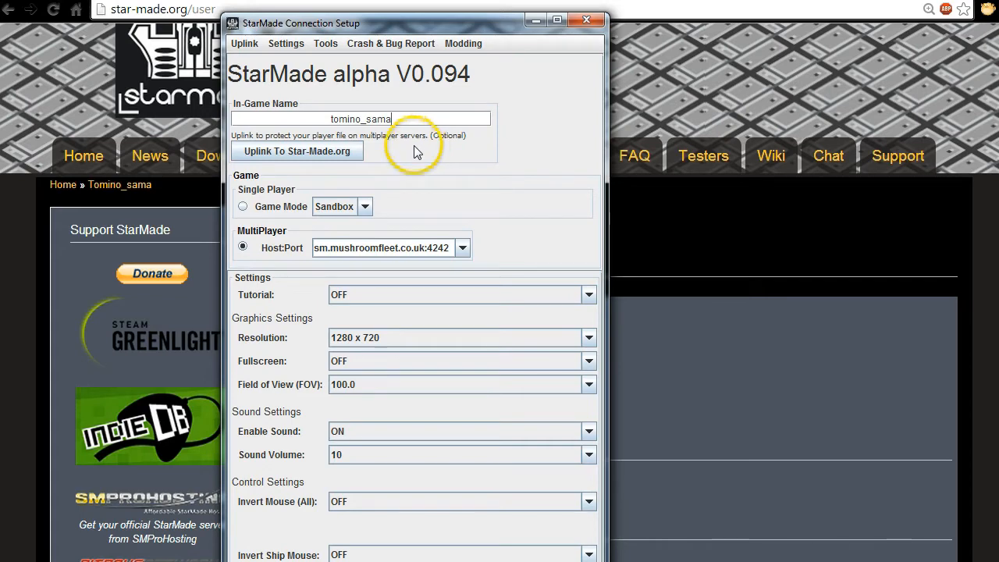
{"action": "left_click", "coordinate": [297, 150]}
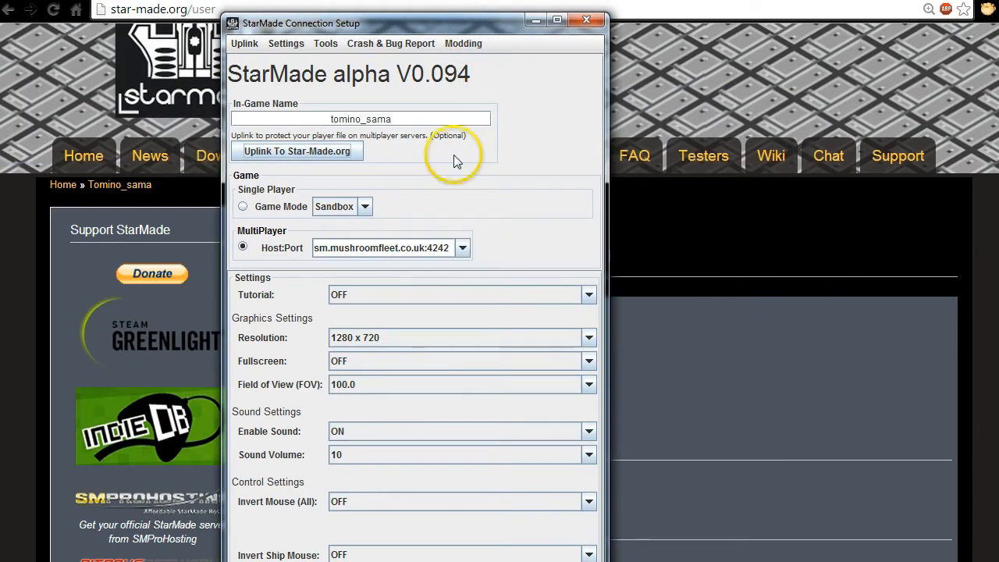
{"action": "left_click", "coordinate": [382, 247]}
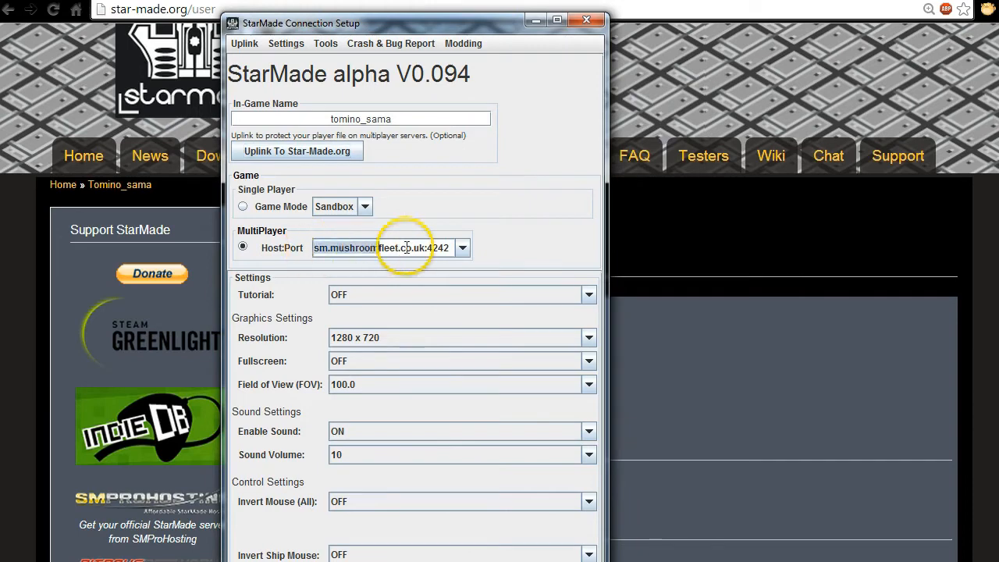
{"action": "left_click", "coordinate": [368, 248]}
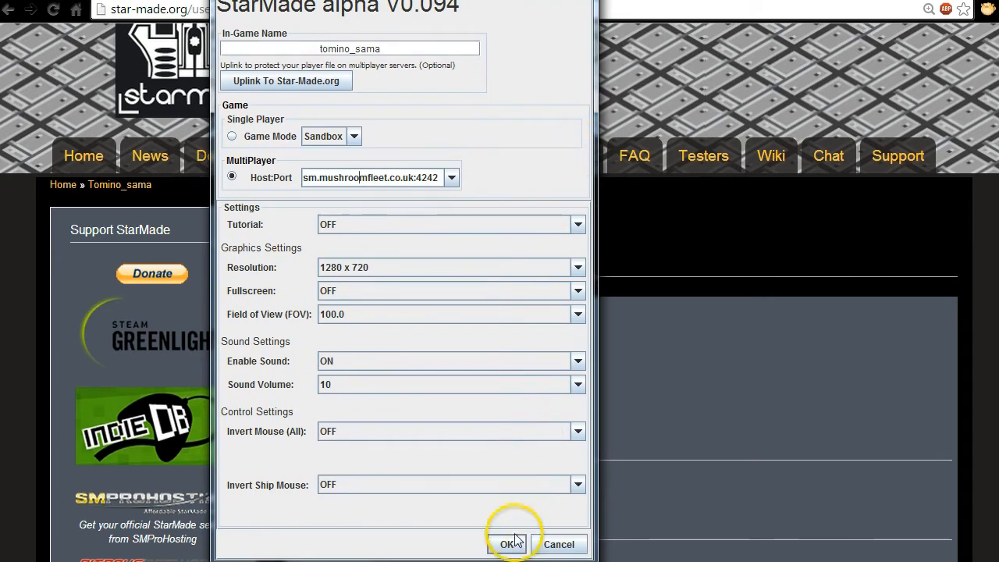
{"action": "mouse_move", "coordinate": [634, 226]}
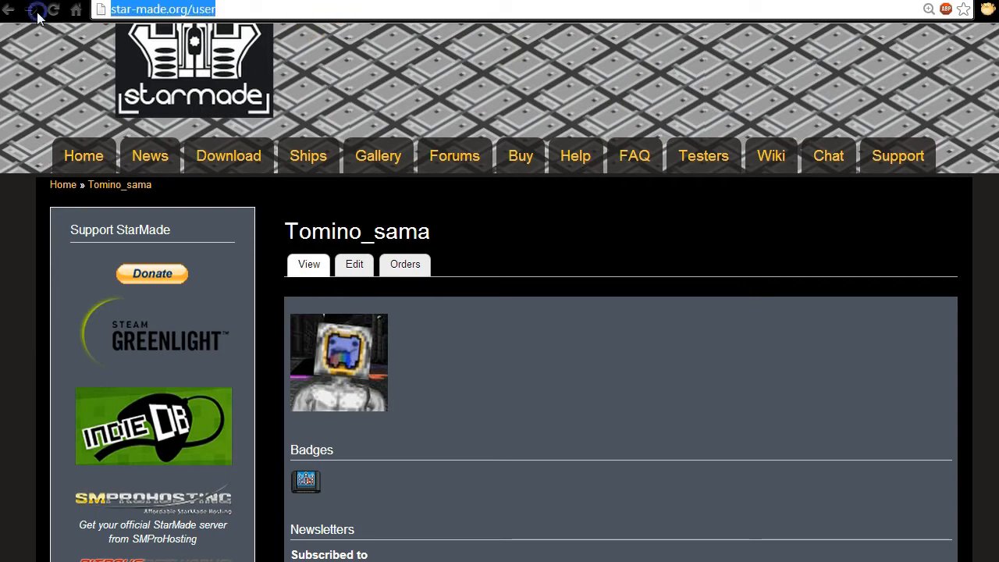
Open the Mushroom Fleet [Star Made] Google+ community from the 'mus' address-bar suggestion.
{"action": "type", "text": "mus"}
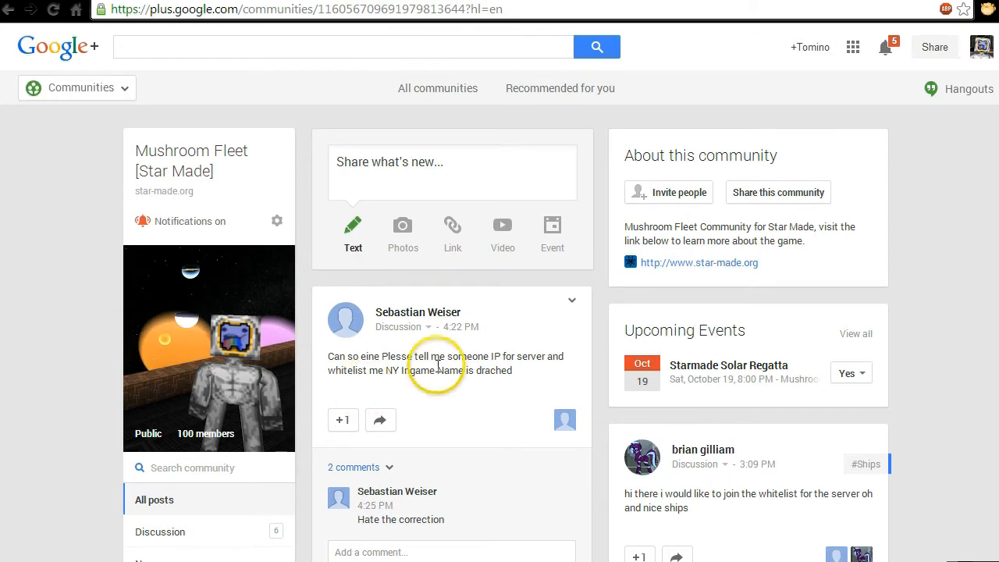
{"action": "mouse_move", "coordinate": [418, 347]}
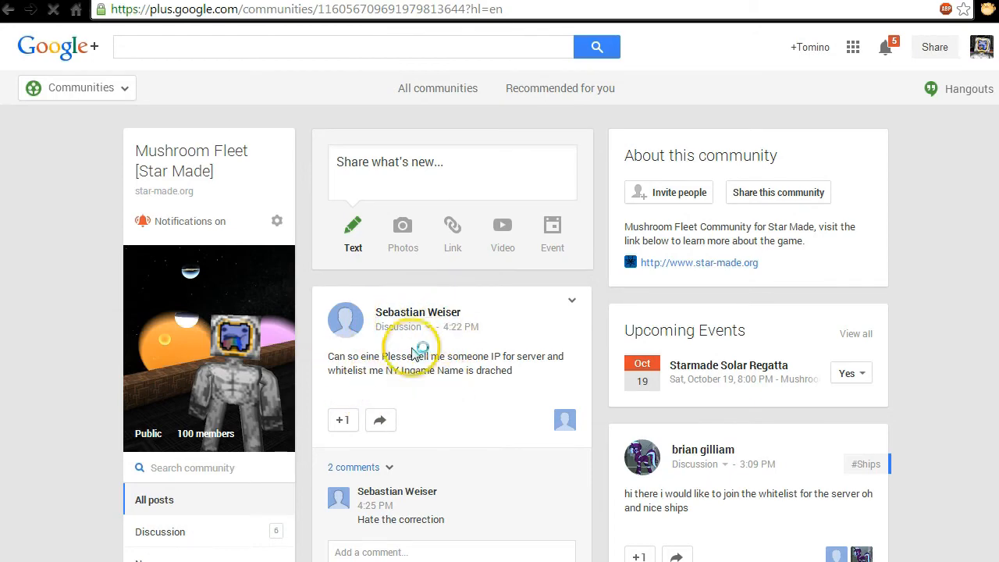
{"action": "mouse_move", "coordinate": [486, 452]}
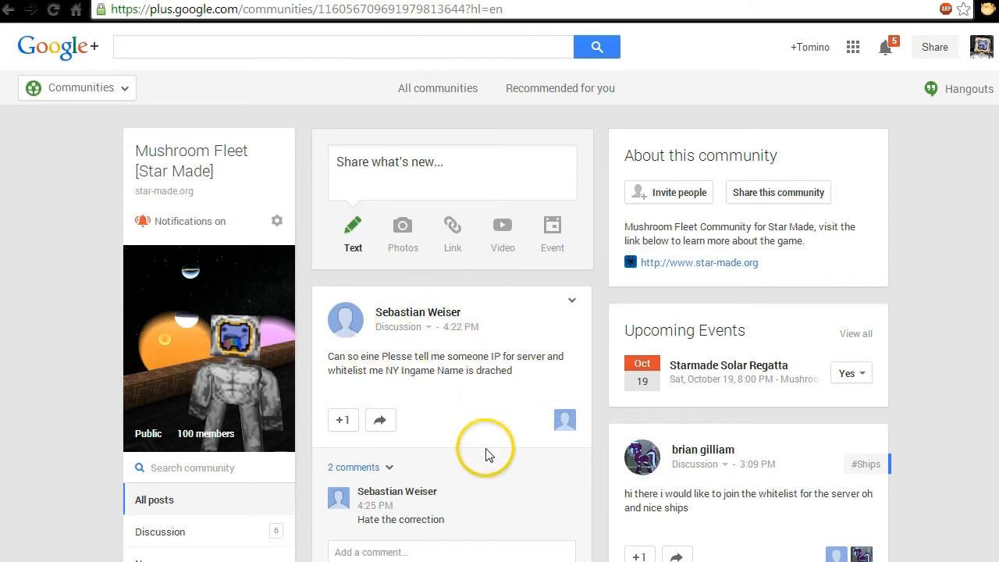
Expand the first post's comments, browse whitelist requests, and +1 a pilot's request.
{"action": "left_click", "coordinate": [353, 466]}
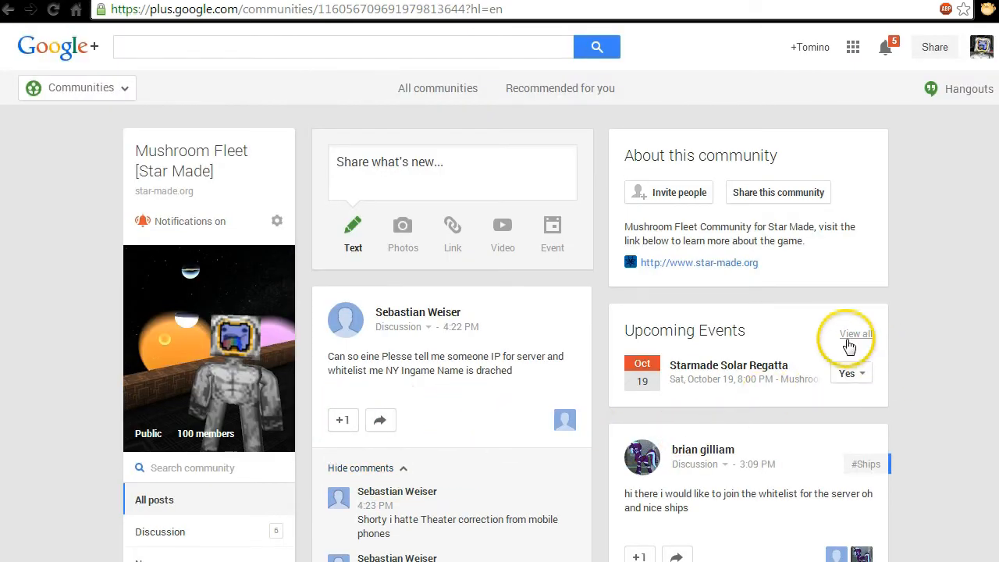
{"action": "scroll", "scroll_direction": "down", "scroll_amount": 3}
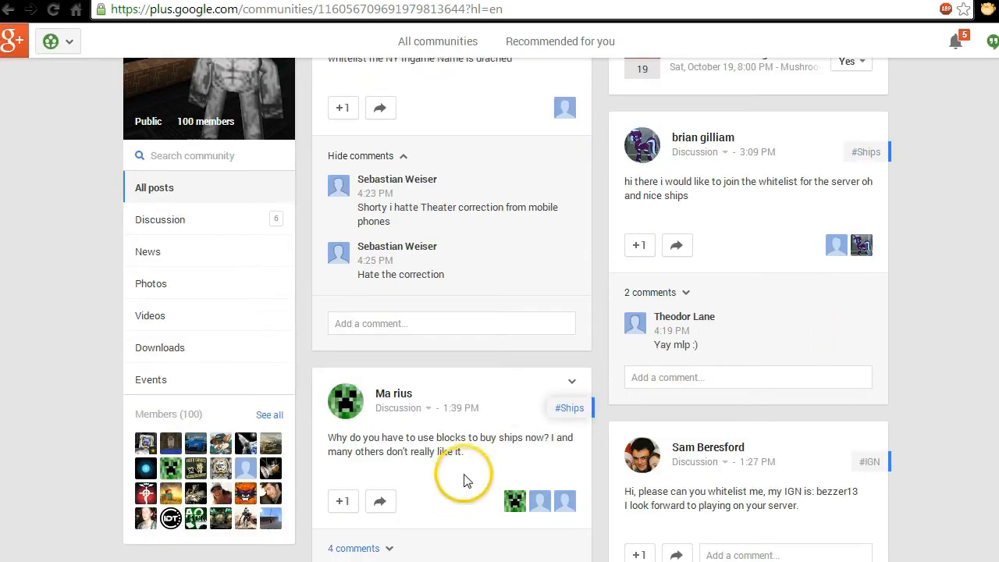
{"action": "scroll", "scroll_direction": "down", "scroll_amount": 3}
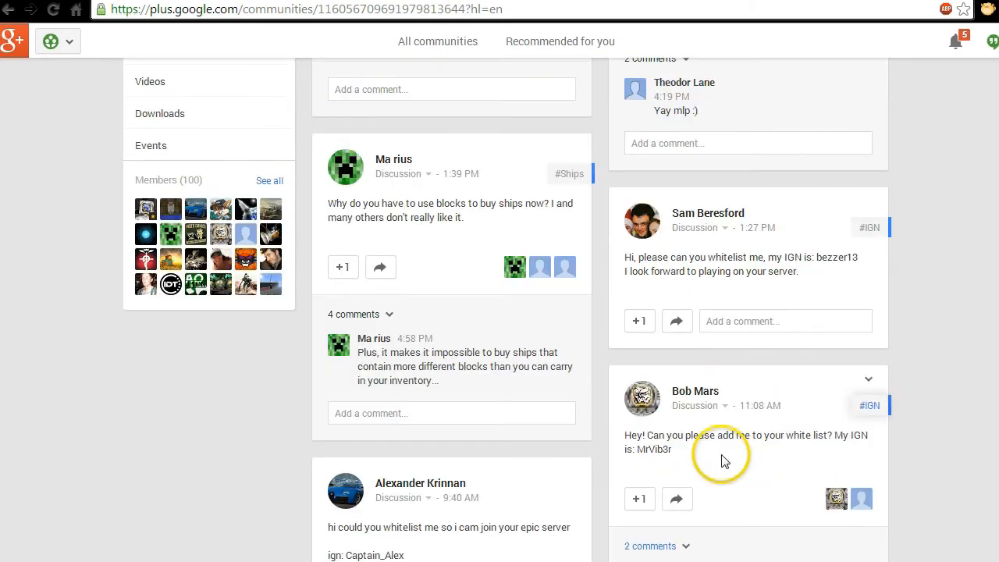
{"action": "double_click", "coordinate": [654, 449]}
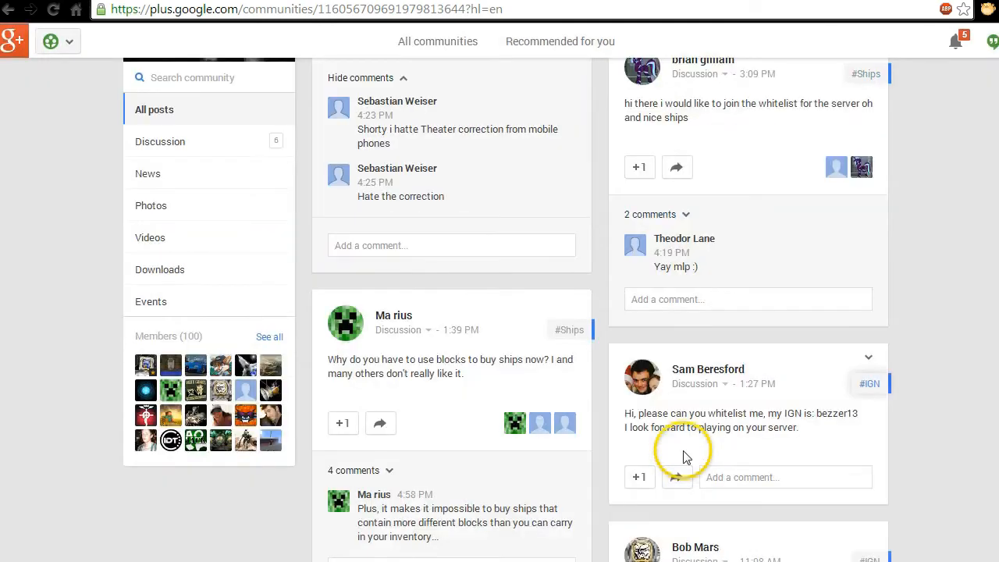
{"action": "scroll", "scroll_direction": "down", "scroll_amount": 3}
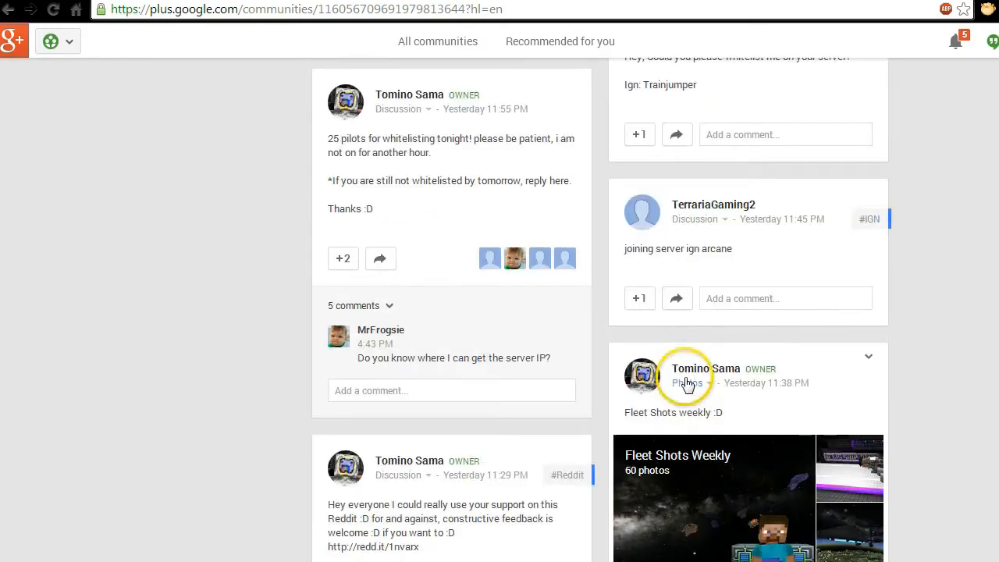
{"action": "scroll", "scroll_direction": "down", "scroll_amount": 3}
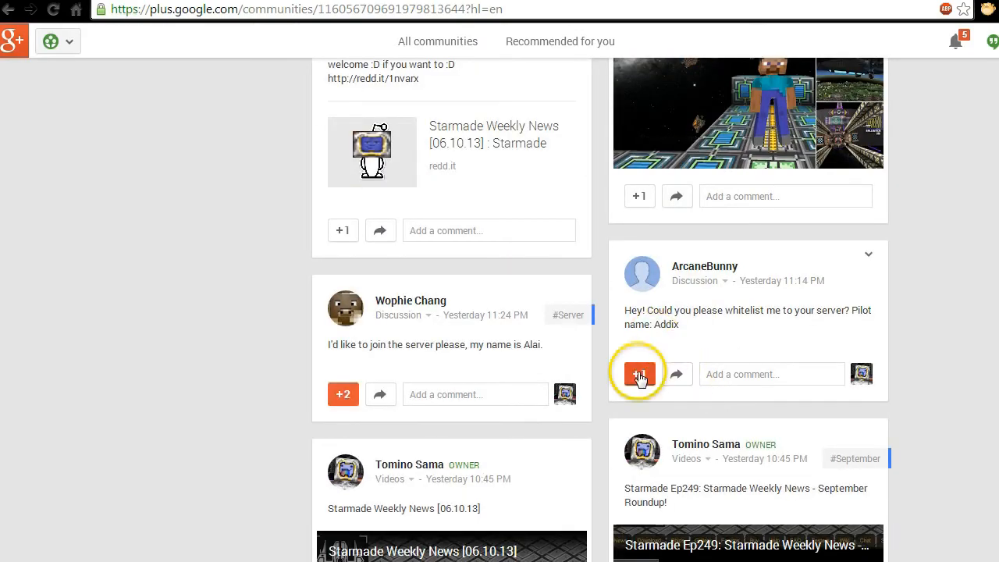
{"action": "left_click", "coordinate": [639, 374]}
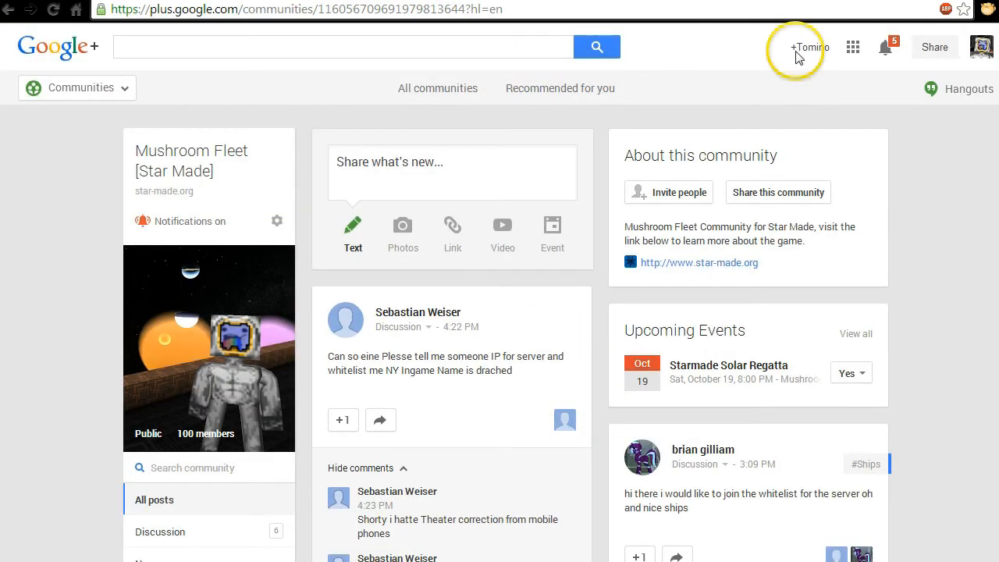
{"action": "mouse_move", "coordinate": [104, 197]}
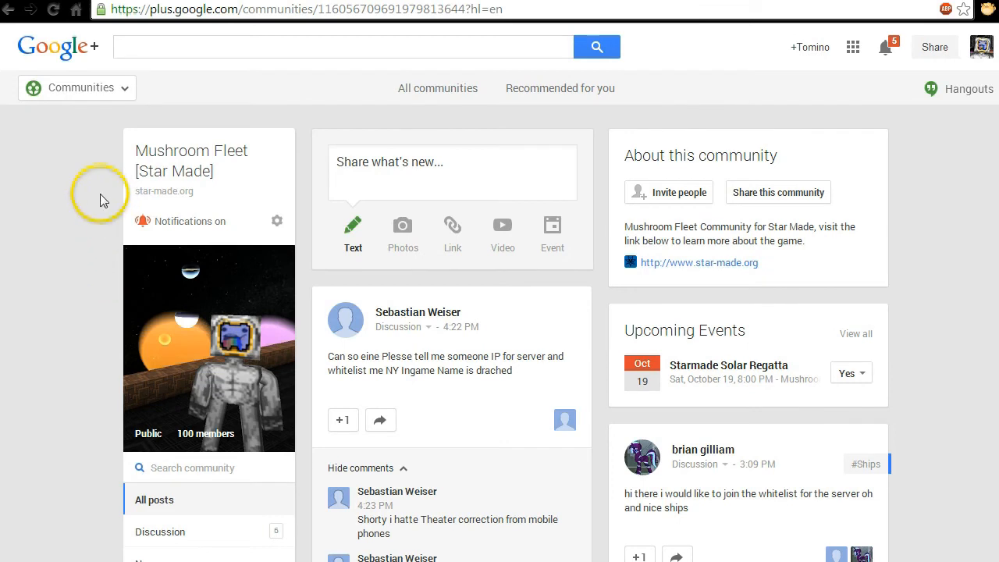
{"action": "mouse_move", "coordinate": [70, 305]}
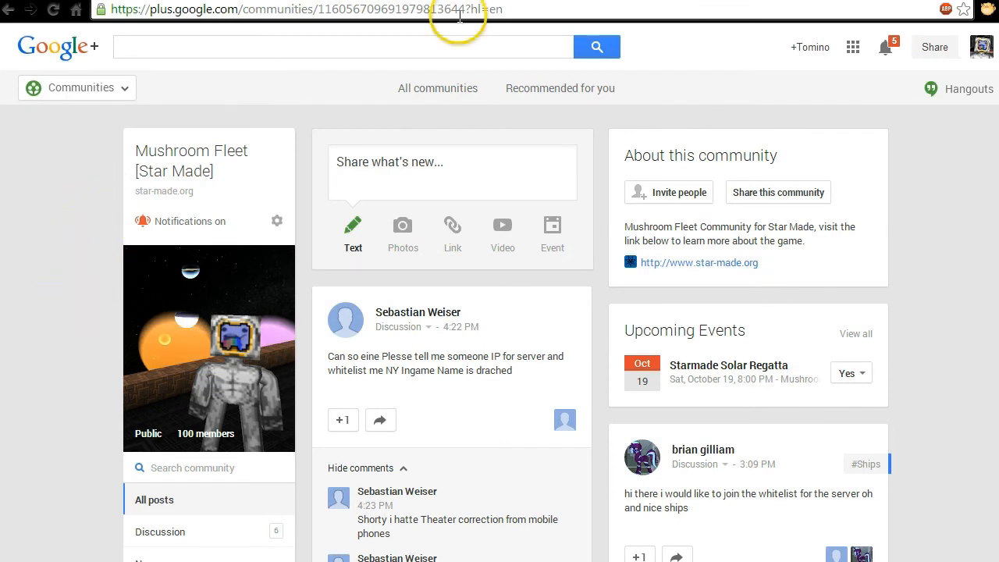
{"action": "mouse_move", "coordinate": [777, 25]}
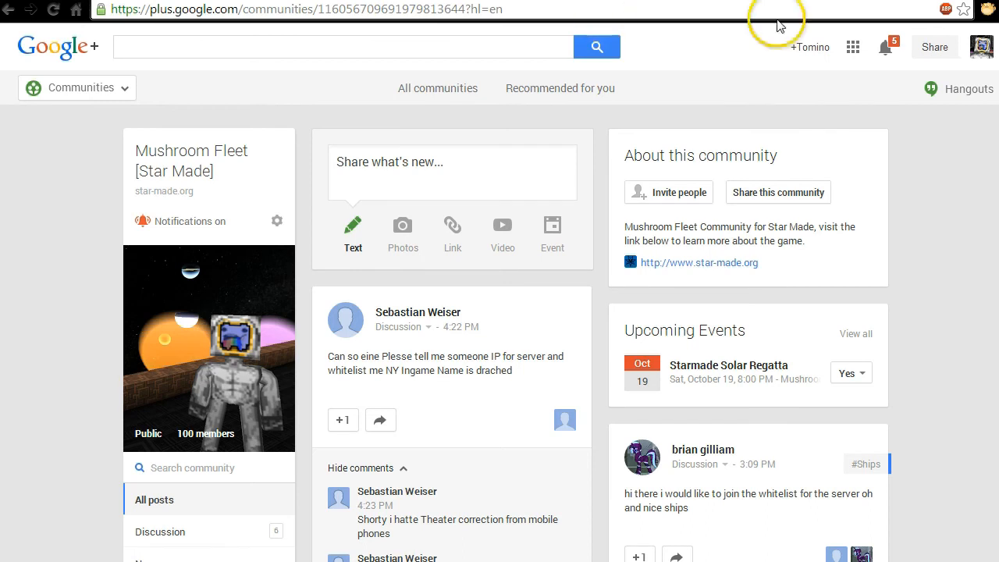